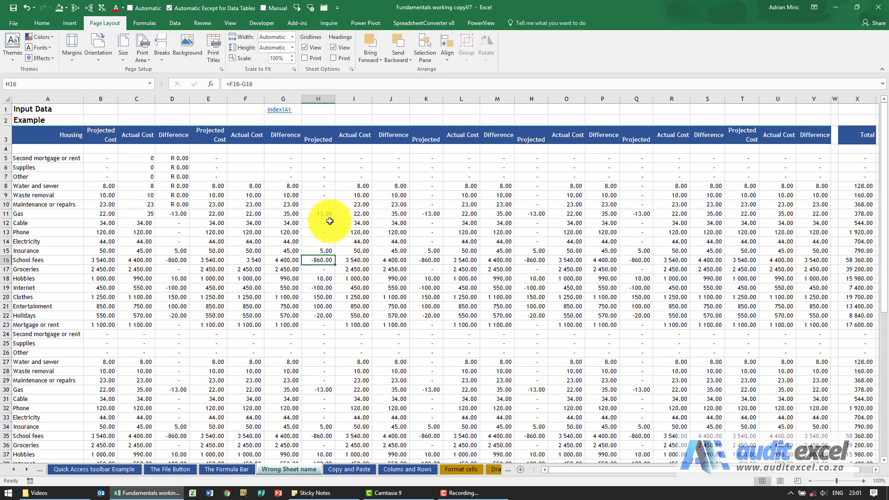
{"action": "mouse_move", "coordinate": [88, 171]}
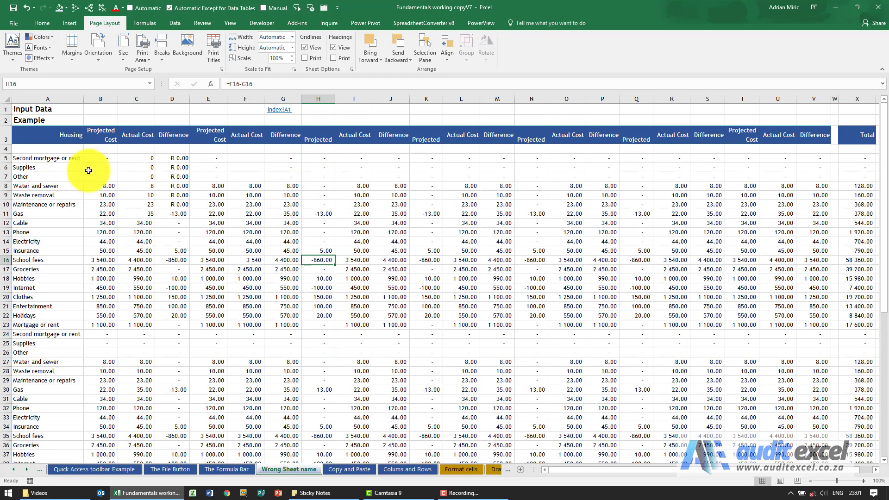
{"action": "mouse_move", "coordinate": [332, 340]}
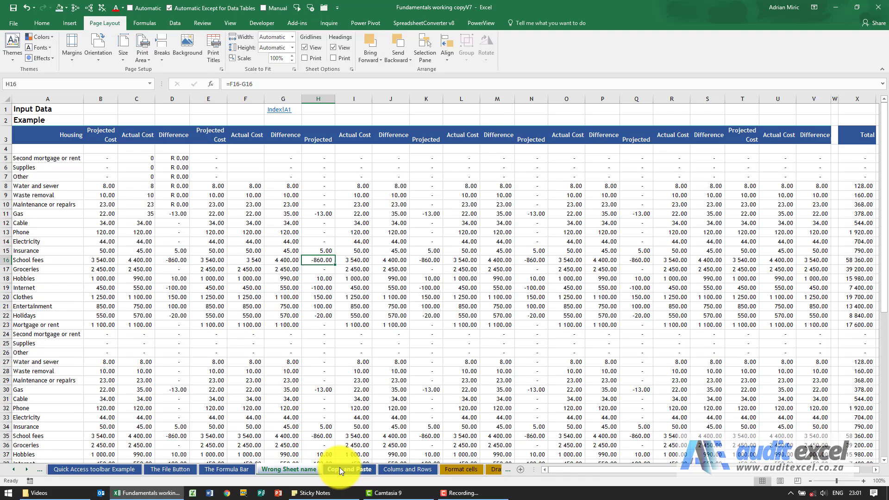
- Review the Copy and Paste sheet's Input Data heading and return to Wrong Sheet name
{"action": "left_click", "coordinate": [348, 469]}
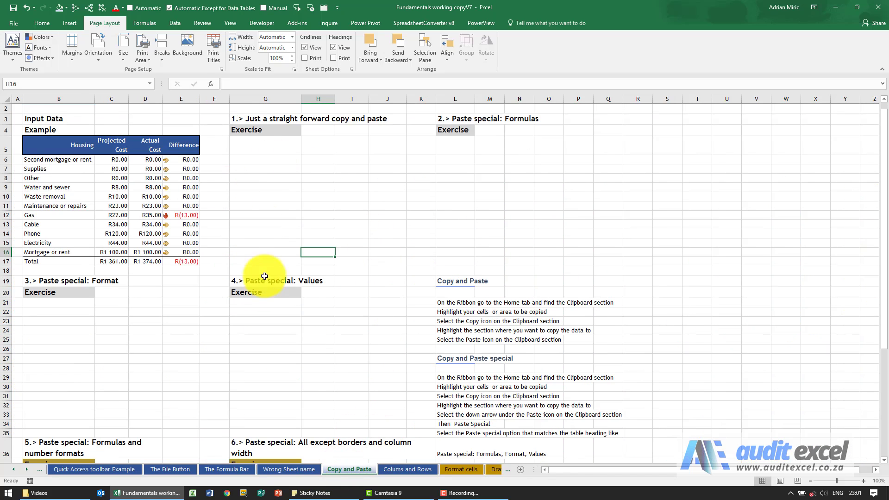
{"action": "scroll", "scroll_direction": "up", "scroll_amount": 3}
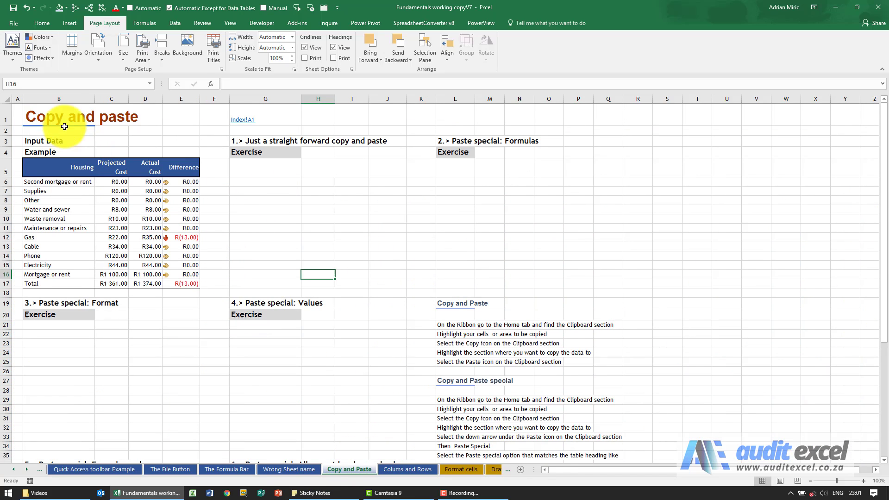
{"action": "left_click", "coordinate": [59, 141]}
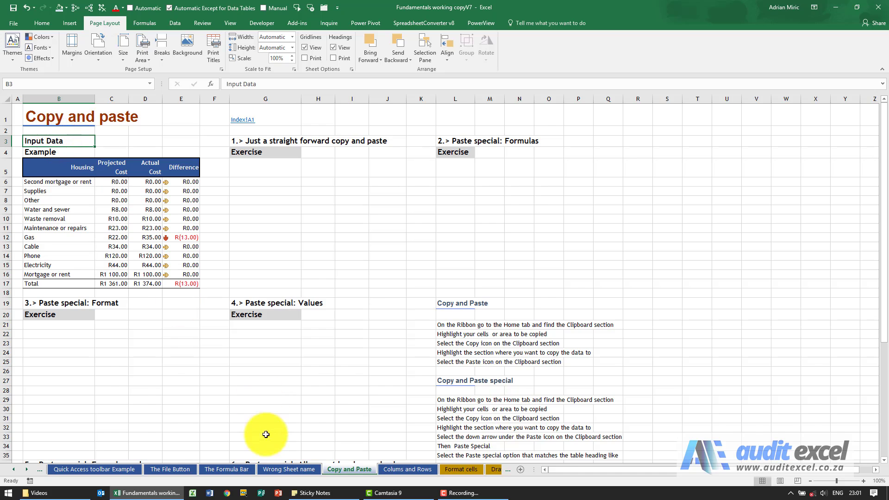
{"action": "left_click", "coordinate": [288, 469]}
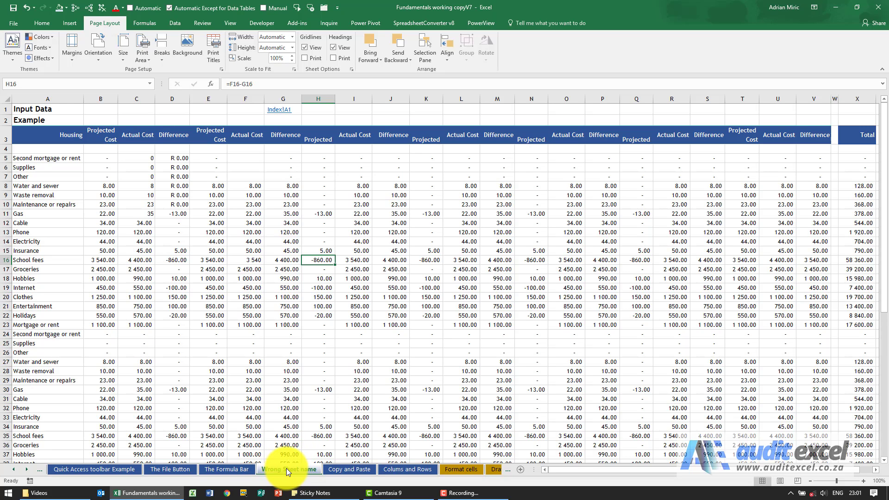
{"action": "mouse_move", "coordinate": [283, 473]}
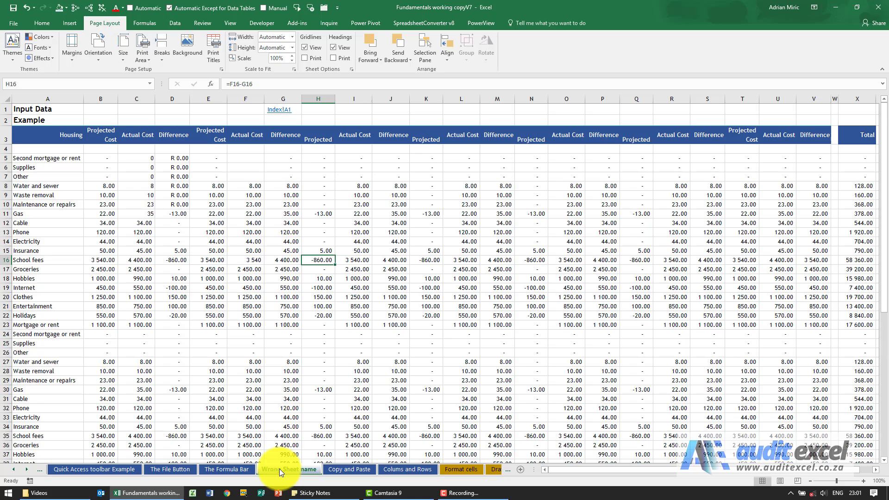
- Insert a new blank worksheet just before the Wrong Sheet name sheet
{"action": "right_click", "coordinate": [289, 469]}
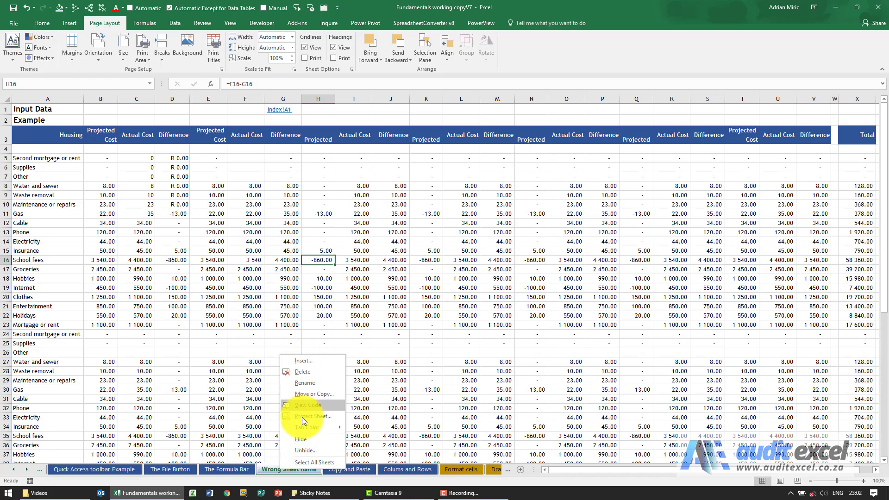
{"action": "mouse_move", "coordinate": [305, 360]}
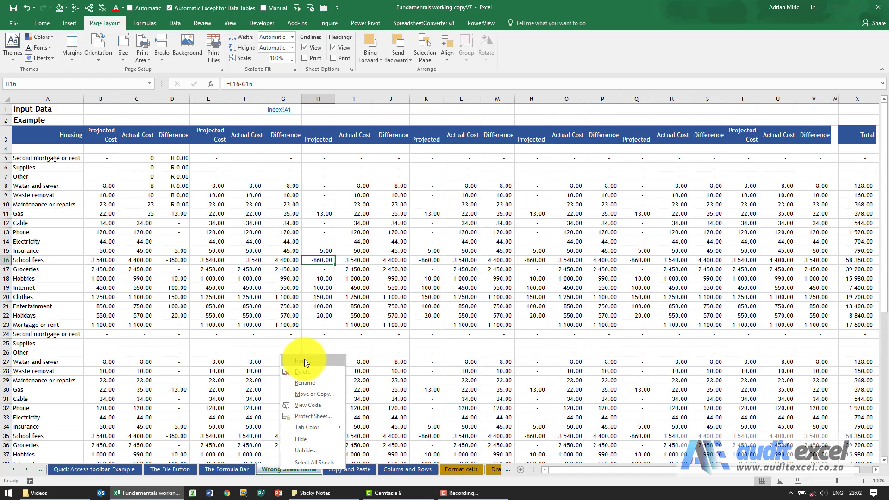
{"action": "mouse_move", "coordinate": [266, 470]}
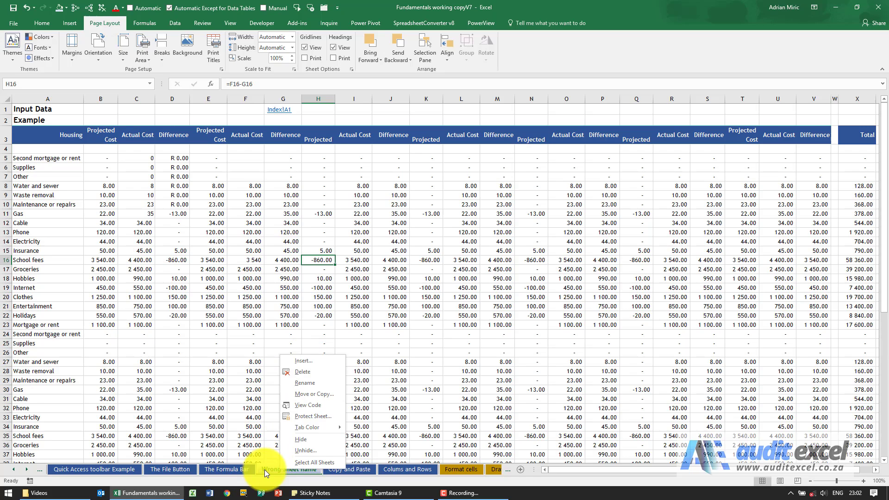
{"action": "mouse_move", "coordinate": [314, 363]}
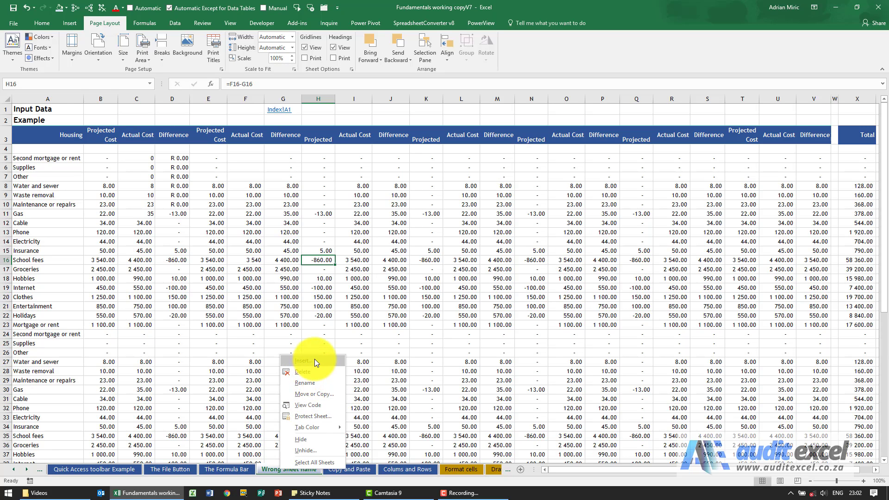
{"action": "left_click", "coordinate": [305, 360]}
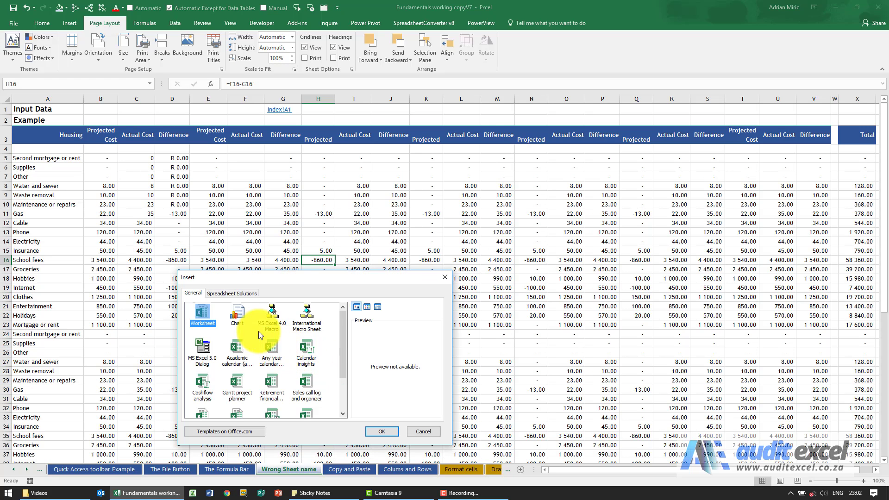
{"action": "mouse_move", "coordinate": [270, 392]}
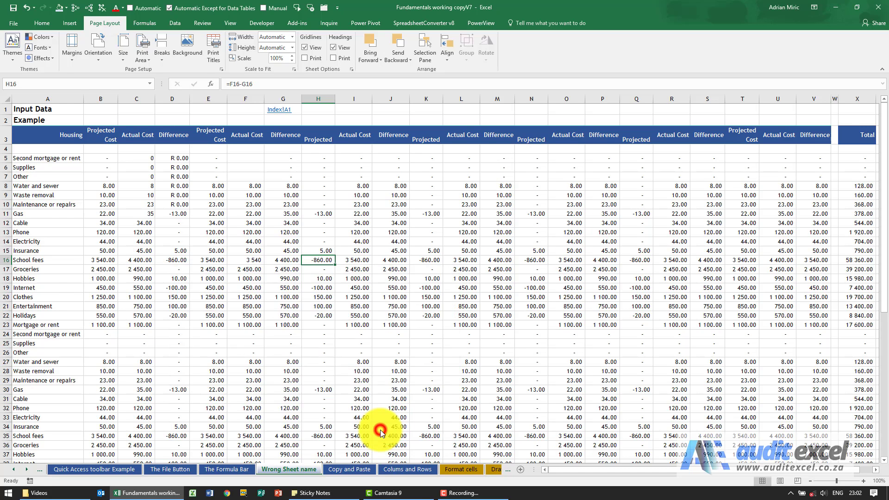
{"action": "left_click", "coordinate": [270, 469]}
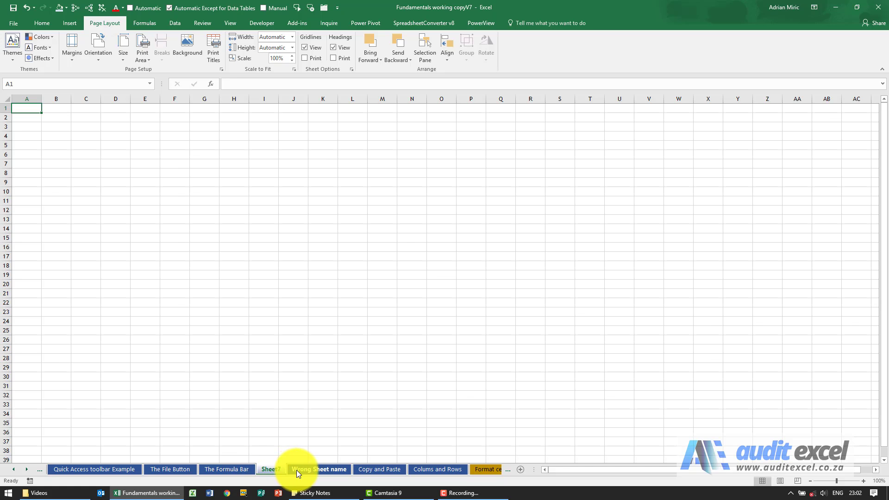
- Delete the newly added blank Sheet7 so the original sheets remain
{"action": "left_click", "coordinate": [270, 469]}
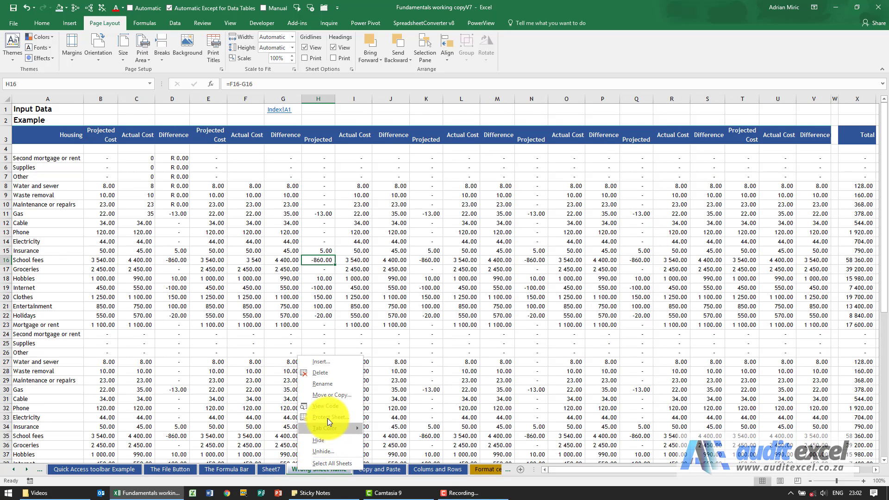
{"action": "mouse_move", "coordinate": [328, 372]}
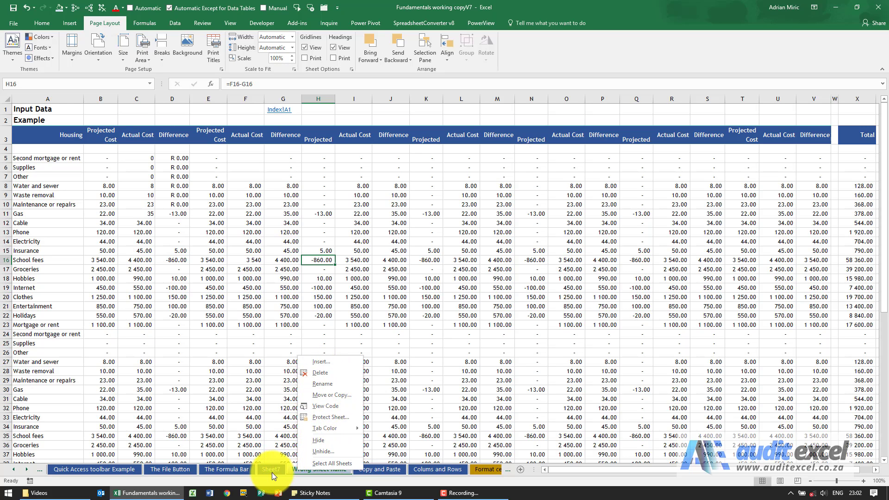
{"action": "left_click", "coordinate": [271, 468]}
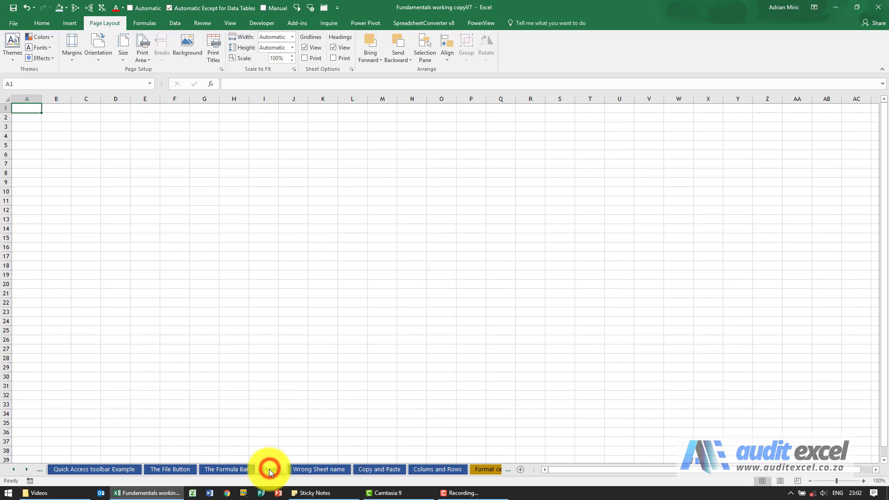
{"action": "right_click", "coordinate": [271, 469]}
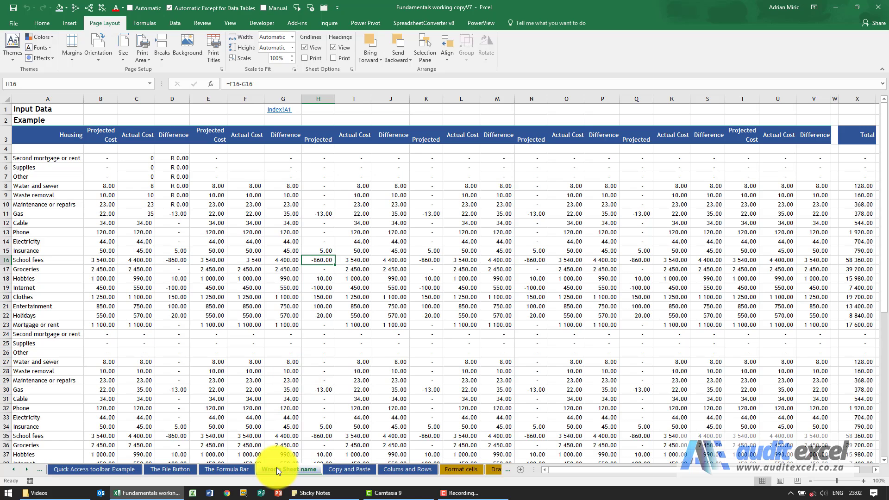
- Rename the Wrong Sheet name sheet to Correct Name
{"action": "right_click", "coordinate": [288, 469]}
{"action": "type", "text": "Correct Name"}
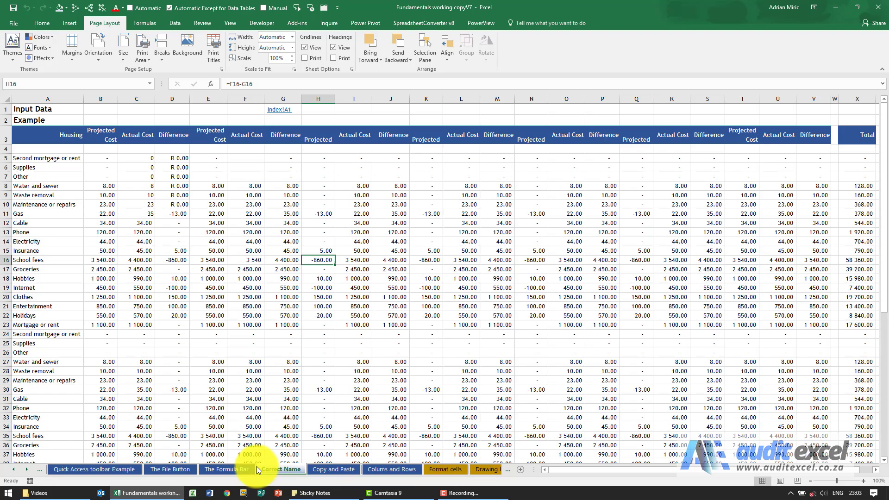
{"action": "mouse_move", "coordinate": [281, 474]}
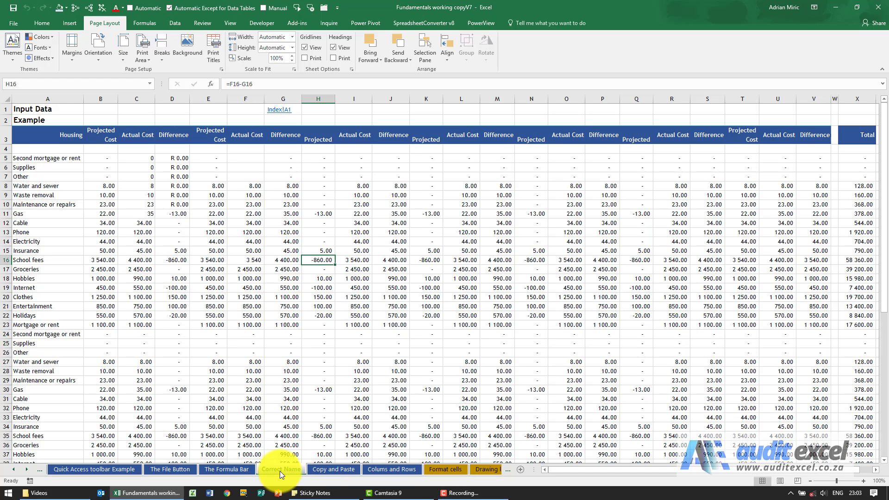
{"action": "right_click", "coordinate": [277, 469]}
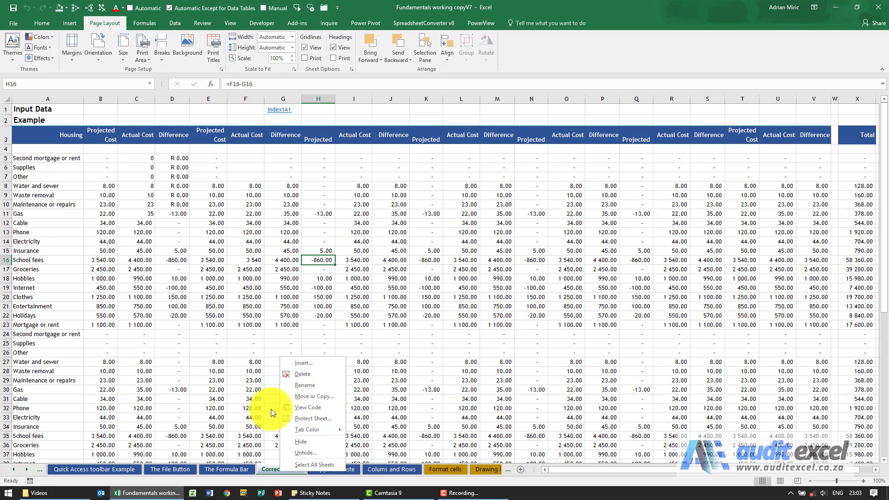
{"action": "left_click", "coordinate": [281, 469]}
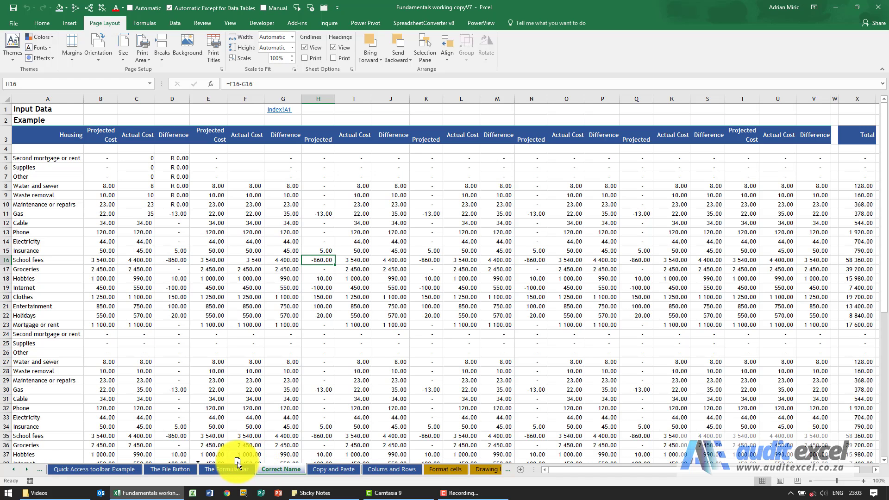
{"action": "mouse_move", "coordinate": [282, 459]}
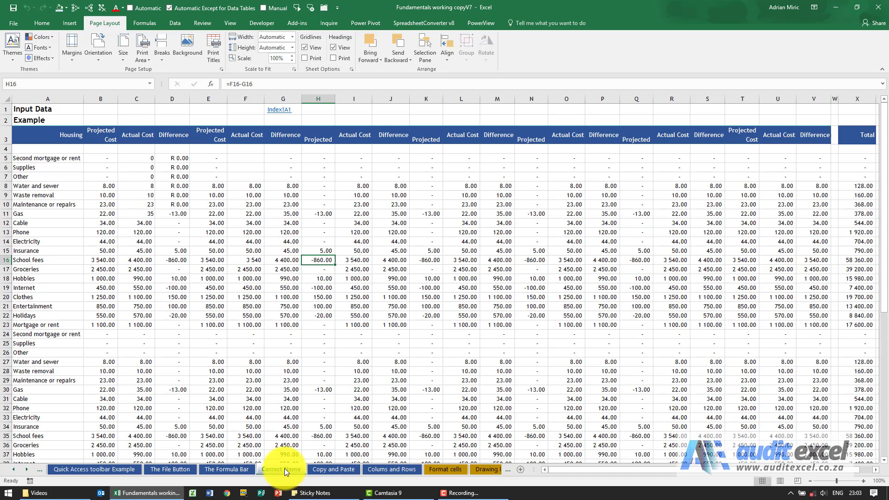
{"action": "right_click", "coordinate": [279, 468]}
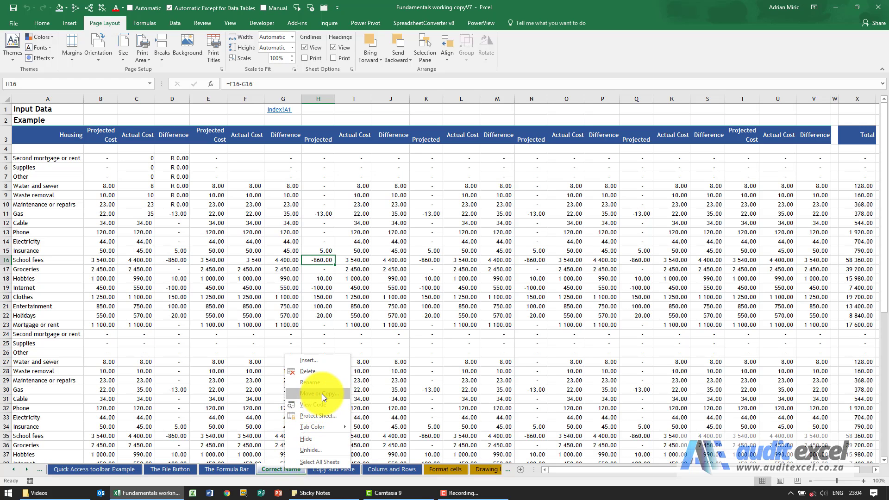
{"action": "left_click", "coordinate": [322, 394]}
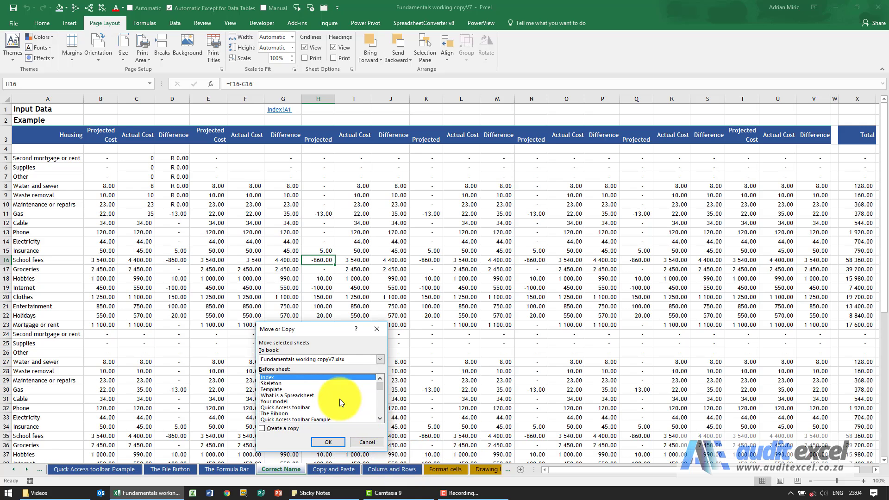
{"action": "mouse_move", "coordinate": [374, 393]}
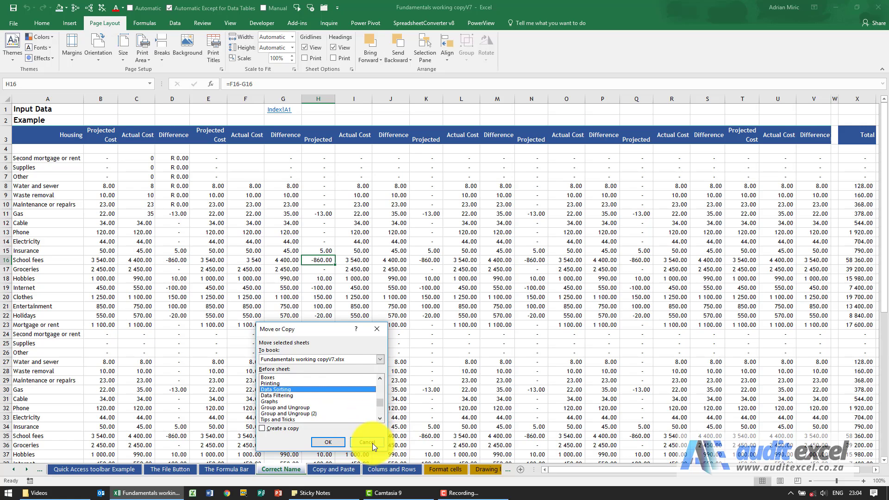
{"action": "left_click", "coordinate": [367, 442]}
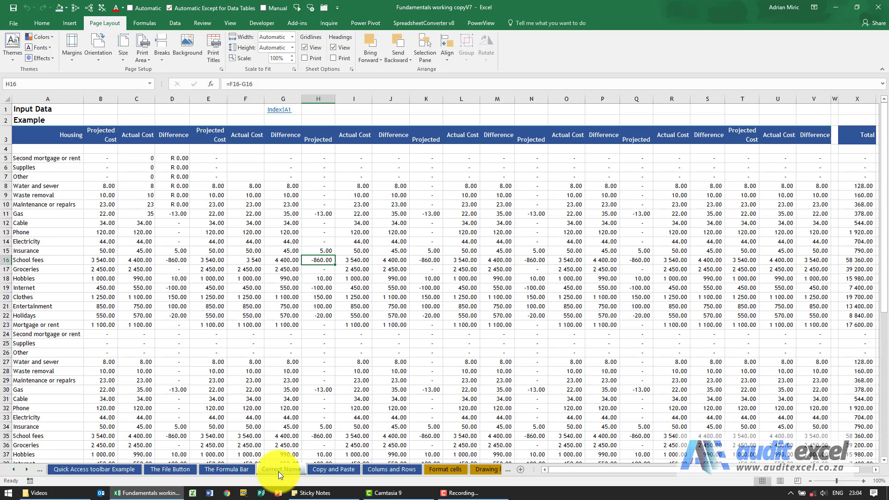
{"action": "mouse_move", "coordinate": [284, 471]}
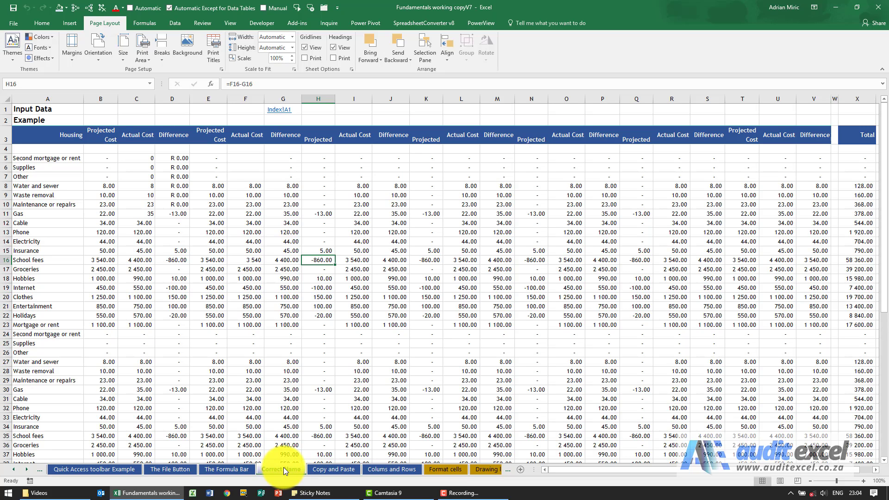
- Copy the Correct Name sheet before Copy and Paste, producing Correct Name (2)
{"action": "right_click", "coordinate": [281, 468]}
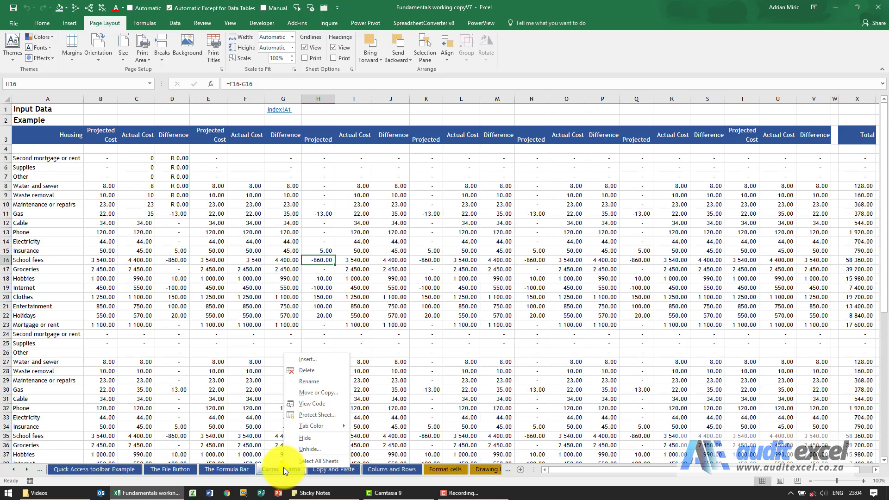
{"action": "mouse_move", "coordinate": [311, 415]}
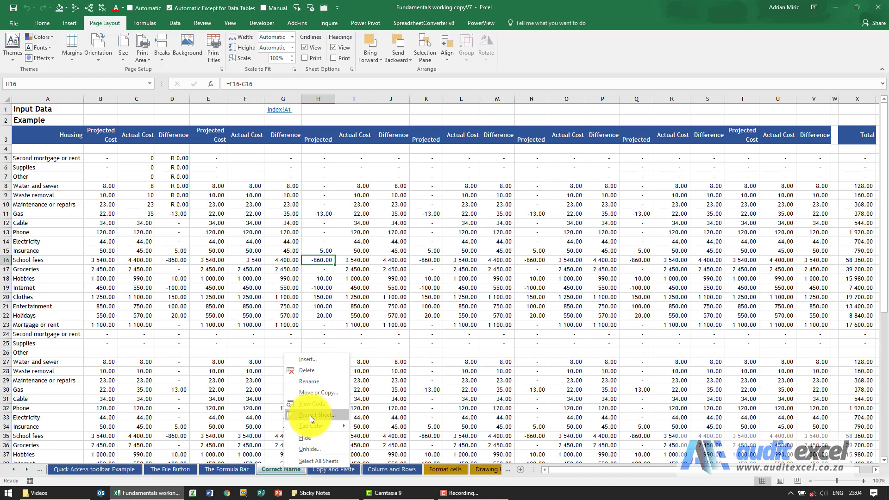
{"action": "left_click", "coordinate": [320, 393]}
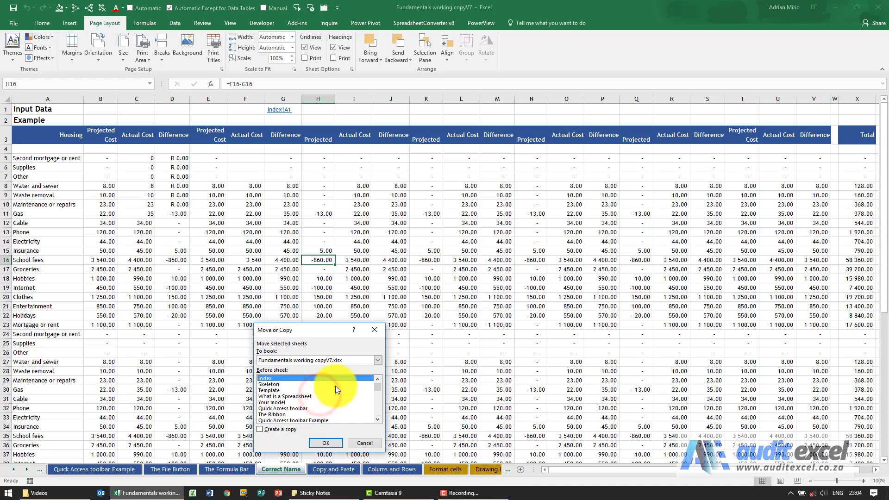
{"action": "mouse_move", "coordinate": [311, 407]}
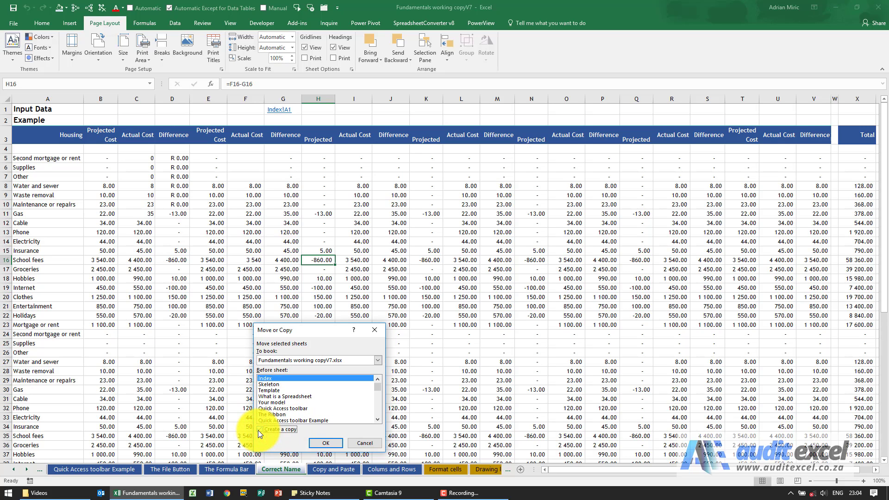
{"action": "left_click", "coordinate": [262, 428]}
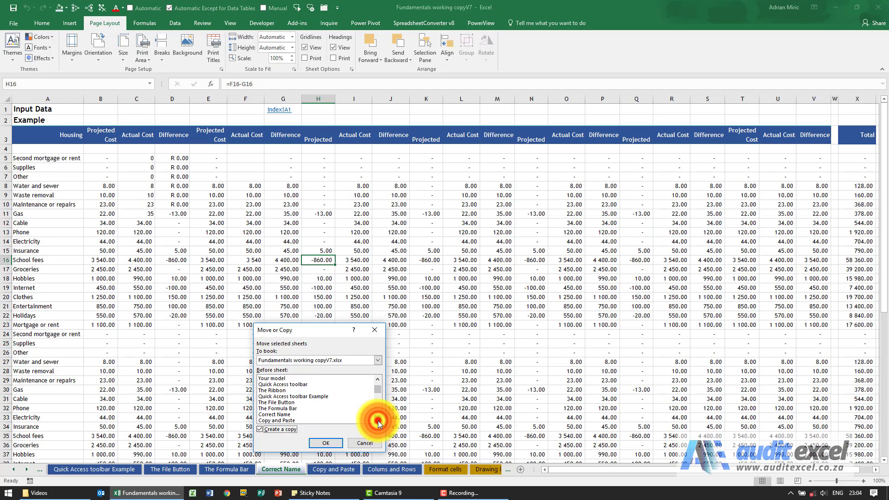
{"action": "scroll", "scroll_direction": "down", "scroll_amount": 3}
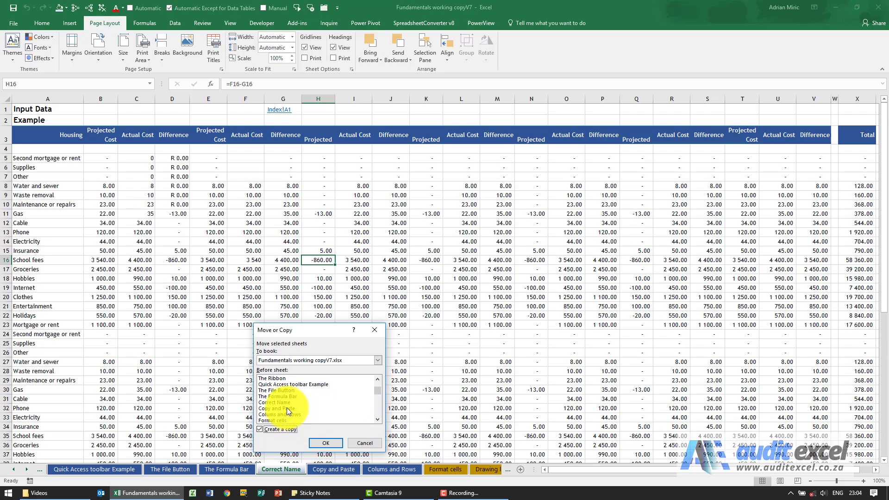
{"action": "left_click", "coordinate": [283, 408]}
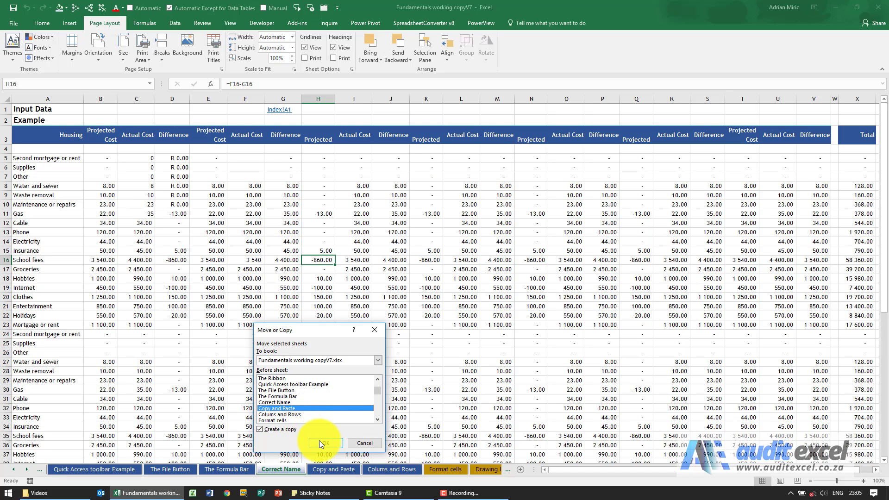
{"action": "left_click", "coordinate": [323, 443]}
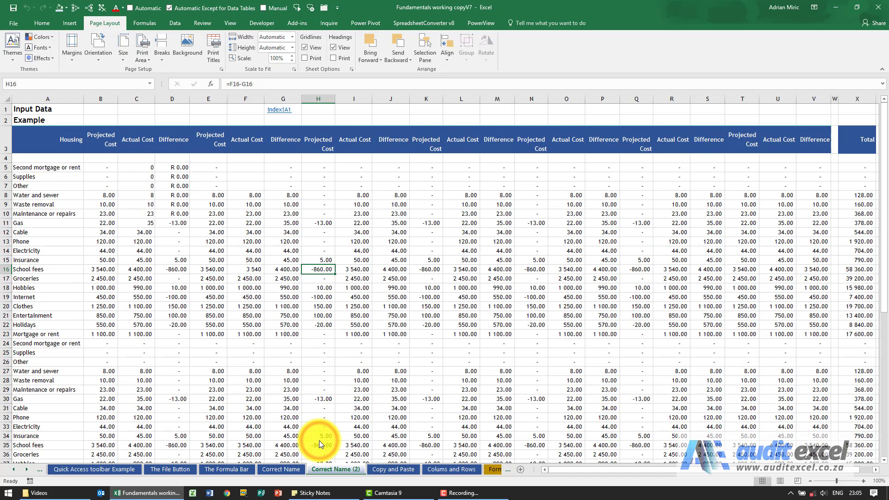
{"action": "left_click", "coordinate": [277, 469]}
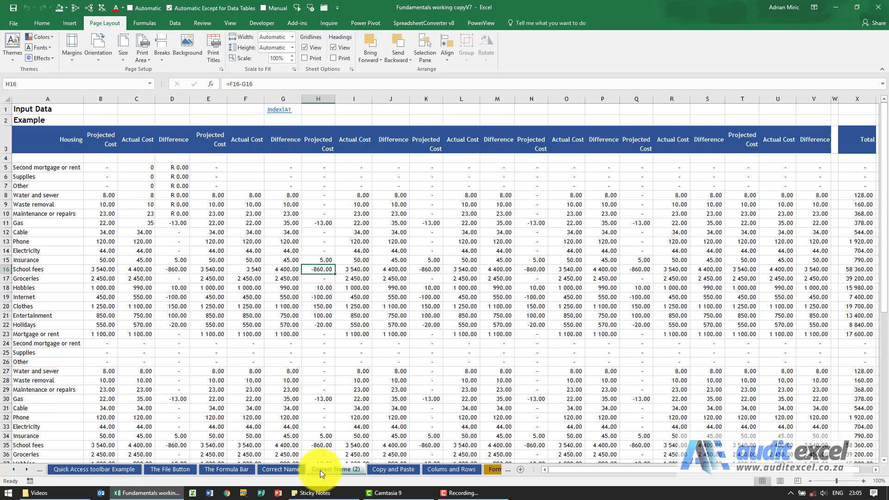
- Delete the duplicate Correct Name (2) sheet and return to Correct Name
{"action": "right_click", "coordinate": [336, 469]}
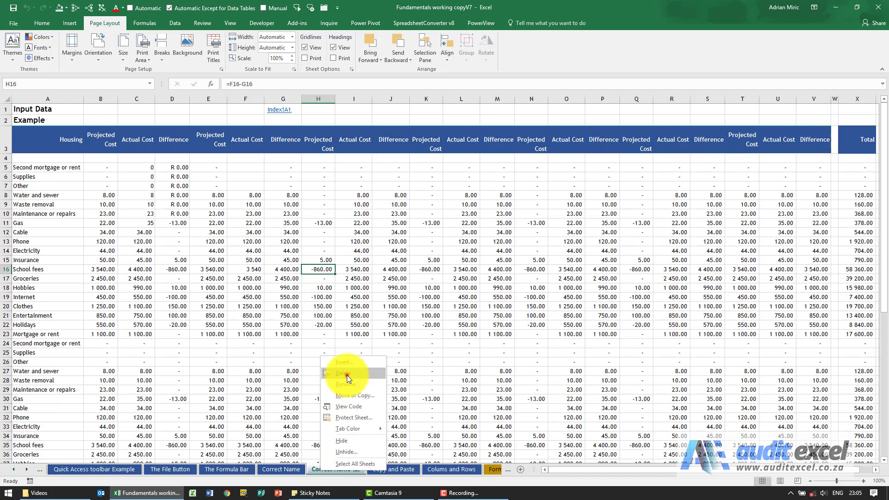
{"action": "left_click", "coordinate": [333, 469]}
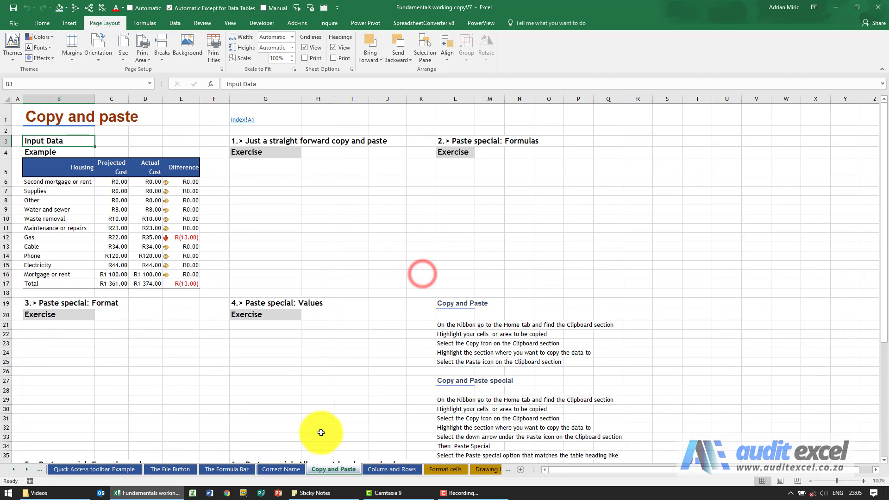
{"action": "right_click", "coordinate": [277, 468]}
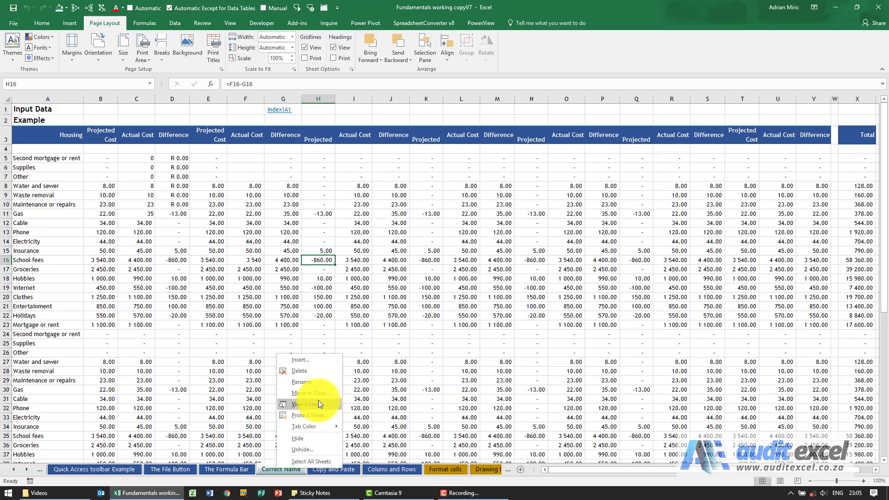
{"action": "mouse_move", "coordinate": [324, 408]}
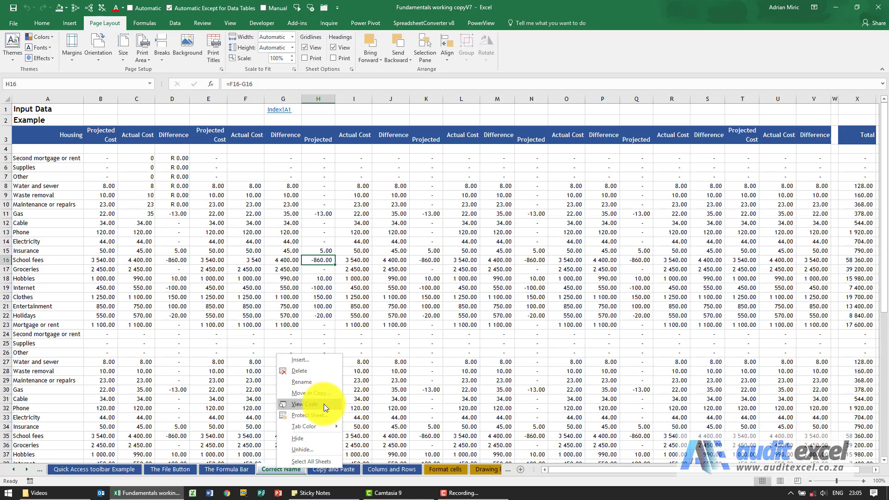
{"action": "mouse_move", "coordinate": [310, 414]}
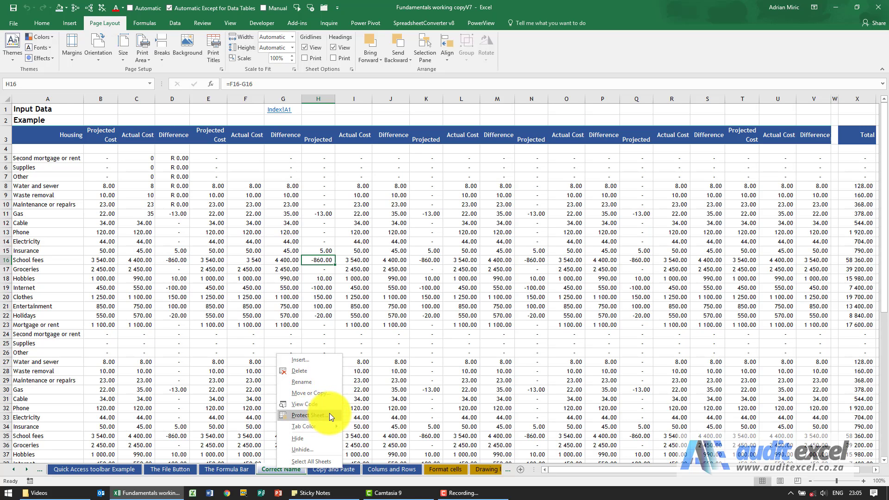
{"action": "mouse_move", "coordinate": [303, 426]}
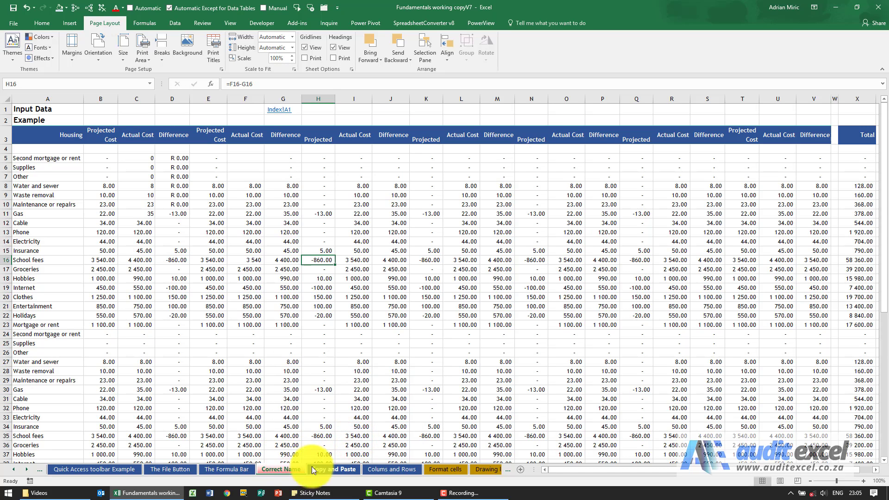
{"action": "mouse_move", "coordinate": [286, 469]}
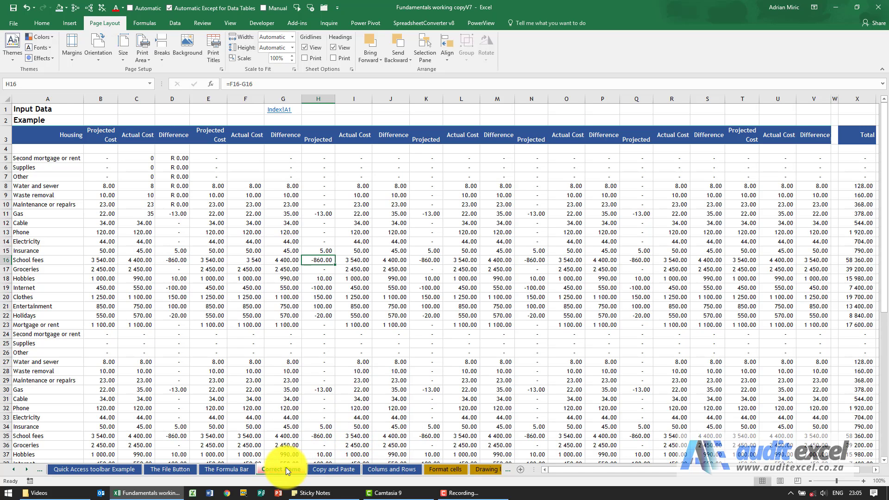
- Hide the Correct Name sheet from the workbook
{"action": "right_click", "coordinate": [280, 469]}
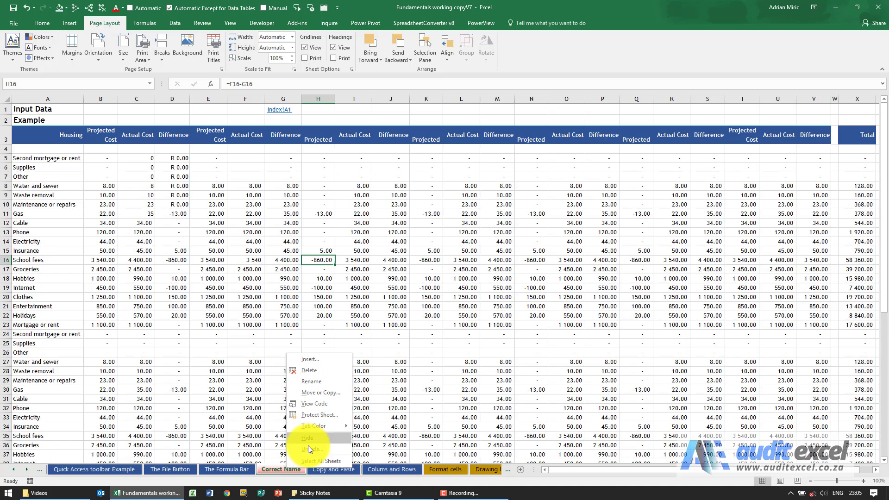
{"action": "mouse_move", "coordinate": [311, 448]}
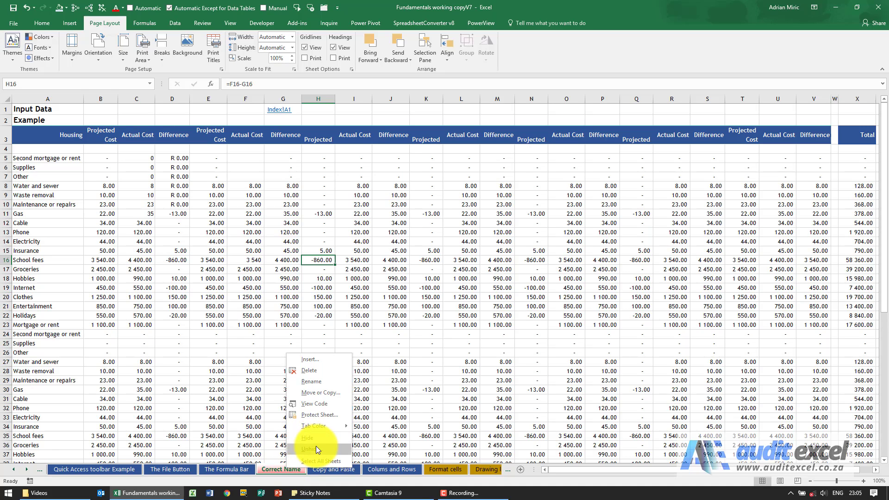
{"action": "mouse_move", "coordinate": [320, 438]}
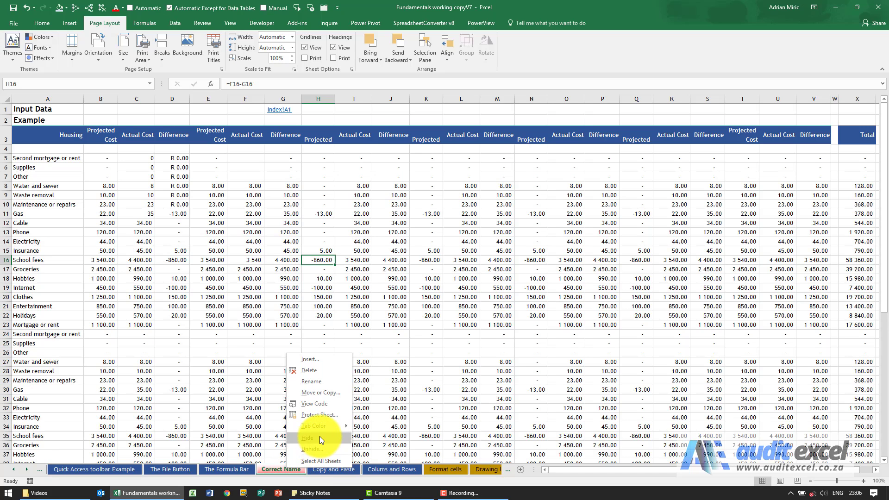
{"action": "mouse_move", "coordinate": [270, 458]}
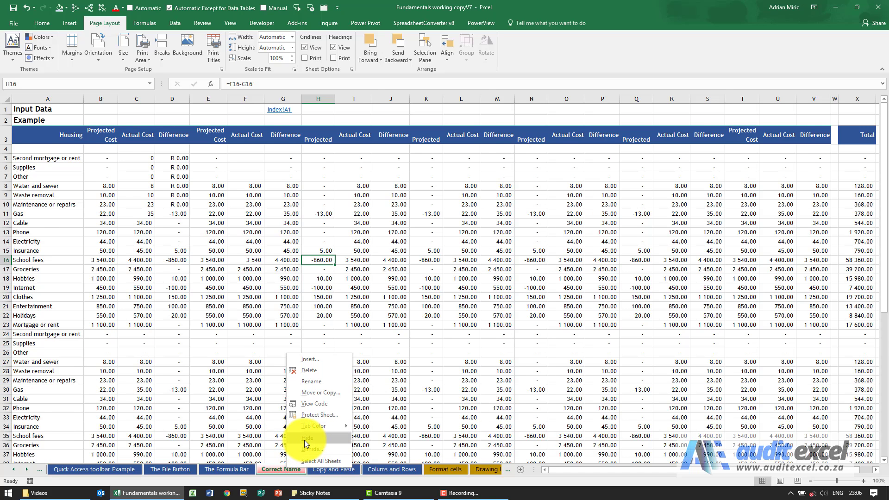
{"action": "left_click", "coordinate": [284, 469]}
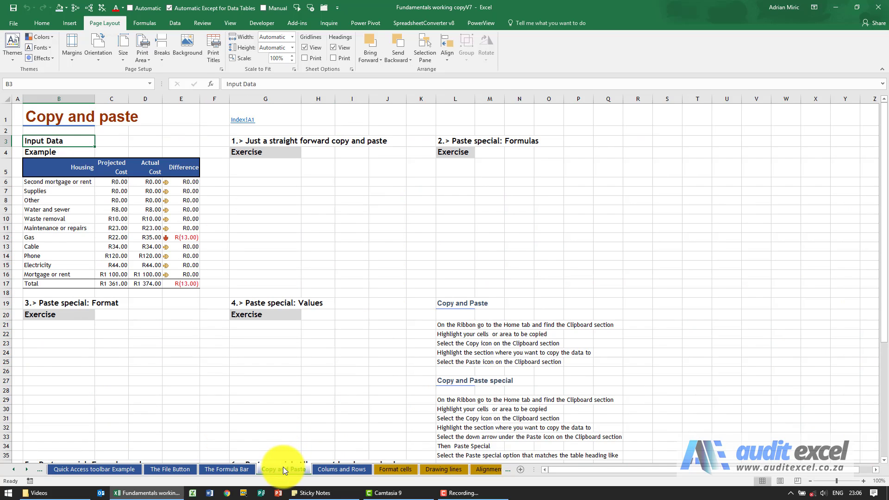
- Unhide the Correct Name sheet so its cost-data table shows again
{"action": "right_click", "coordinate": [282, 469]}
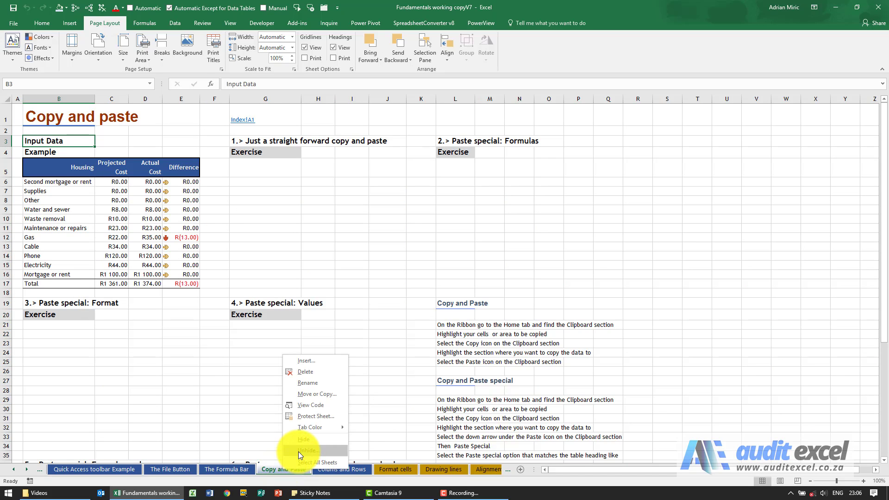
{"action": "left_click", "coordinate": [307, 451]}
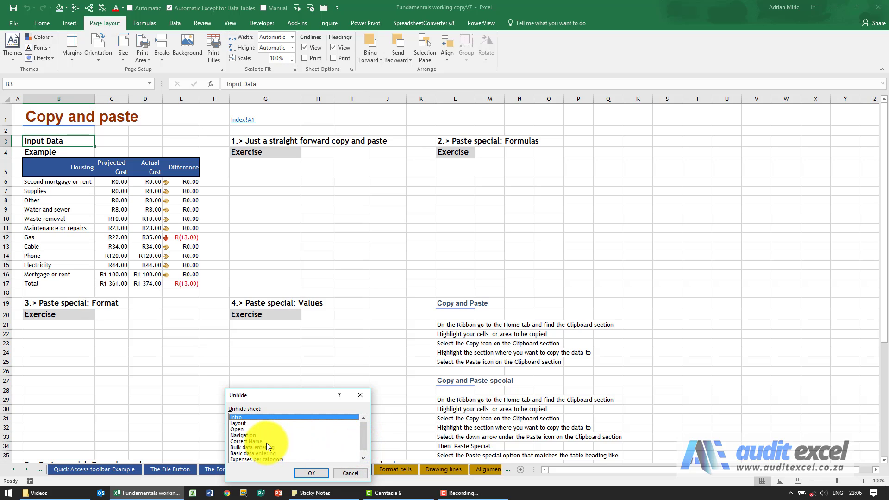
{"action": "left_click", "coordinate": [312, 473]}
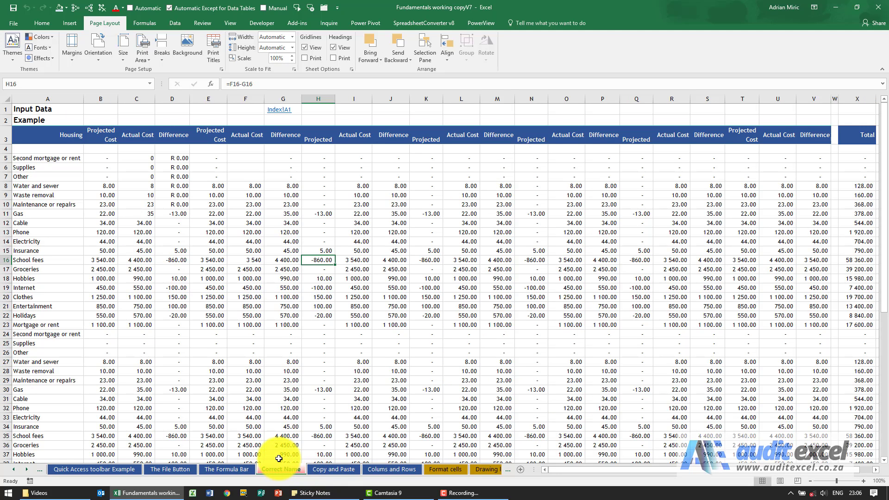
{"action": "right_click", "coordinate": [279, 469]}
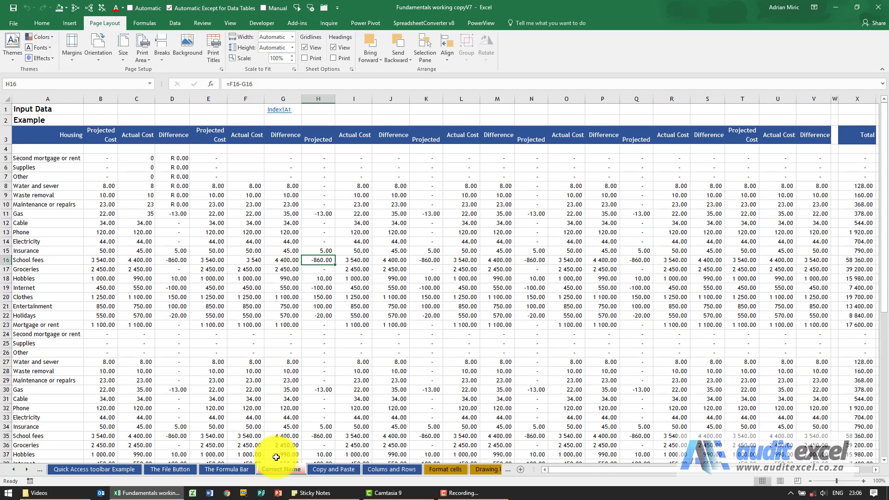
{"action": "mouse_move", "coordinate": [140, 466]}
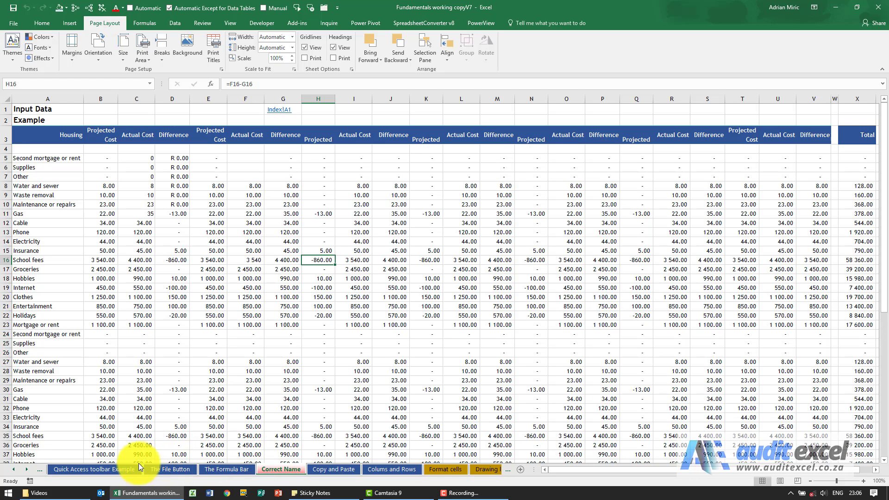
{"action": "mouse_move", "coordinate": [397, 479]}
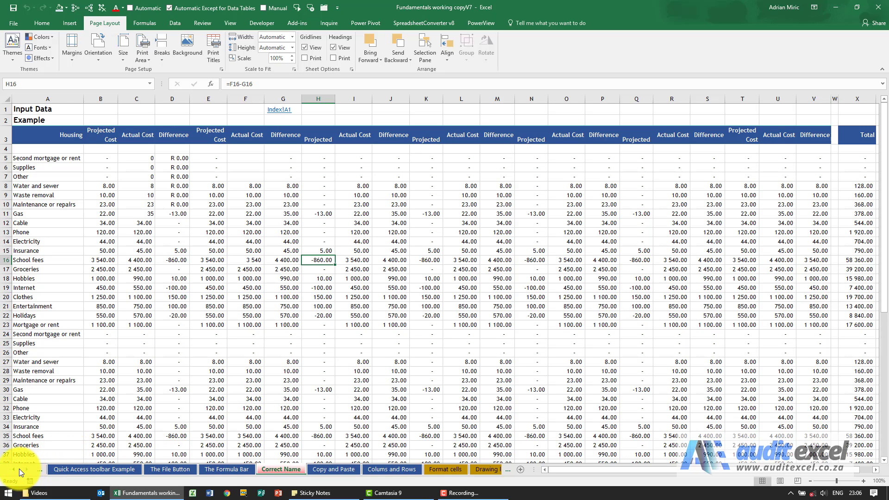
{"action": "mouse_move", "coordinate": [18, 473]}
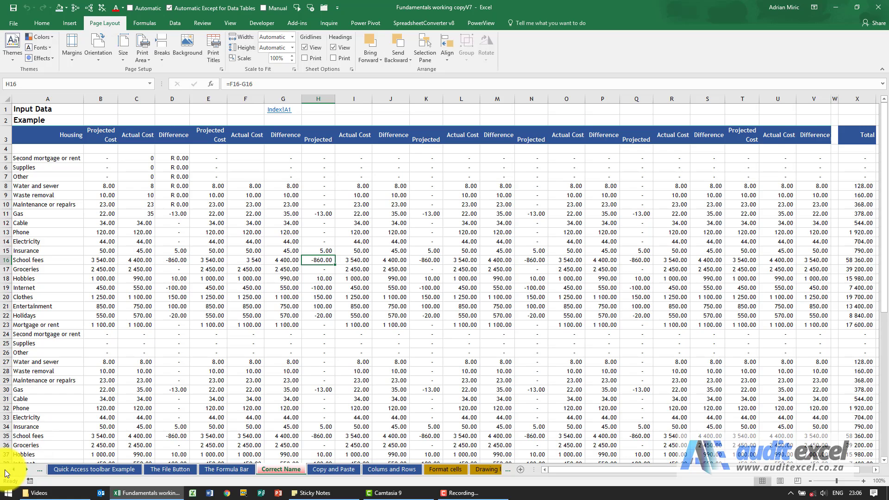
{"action": "mouse_move", "coordinate": [19, 474]}
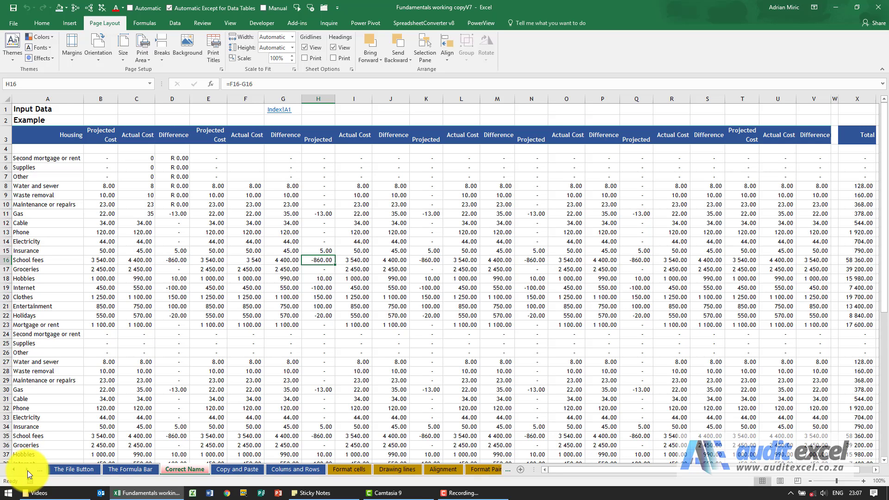
{"action": "left_click", "coordinate": [27, 470]}
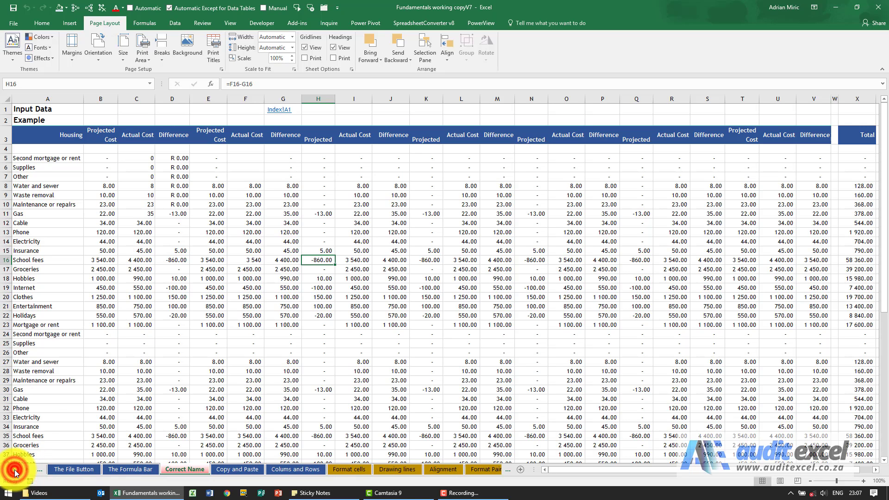
{"action": "mouse_move", "coordinate": [27, 473]}
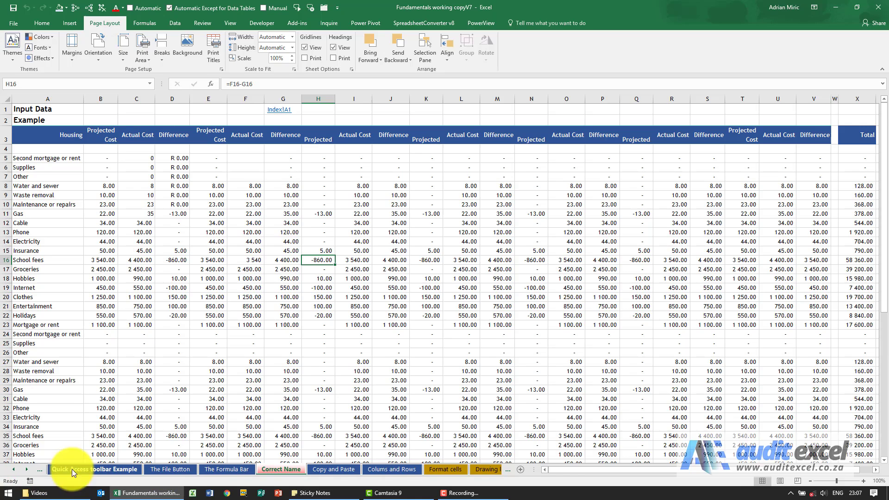
{"action": "mouse_move", "coordinate": [21, 474]}
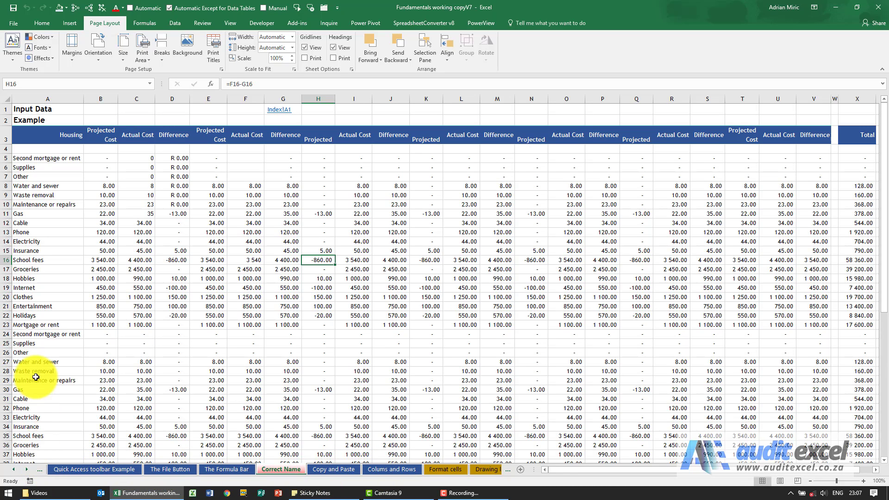
{"action": "mouse_move", "coordinate": [14, 471]}
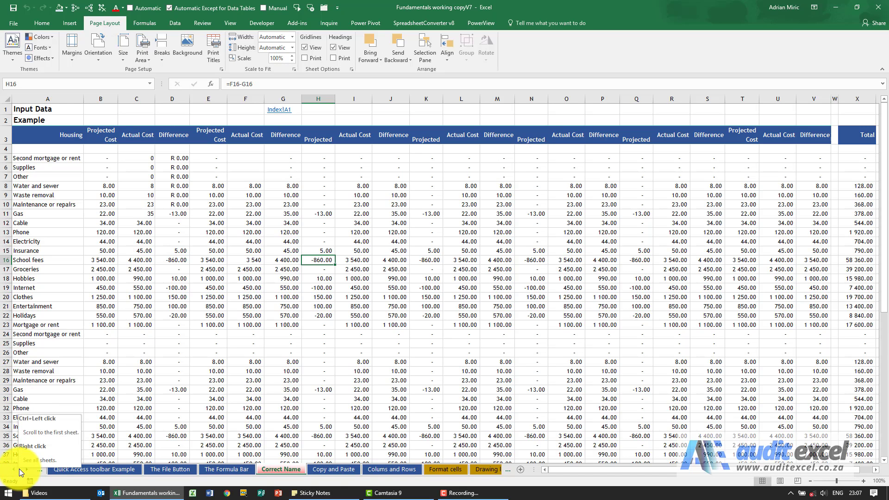
- Bring up the Activate list of all sheets and choose Colums and Rows
{"action": "left_click", "coordinate": [34, 461]}
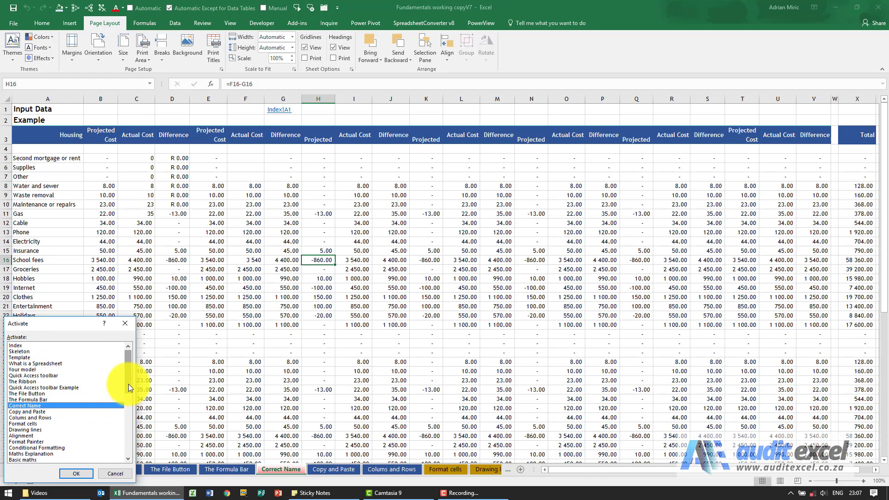
{"action": "scroll", "scroll_direction": "down", "scroll_amount": 3}
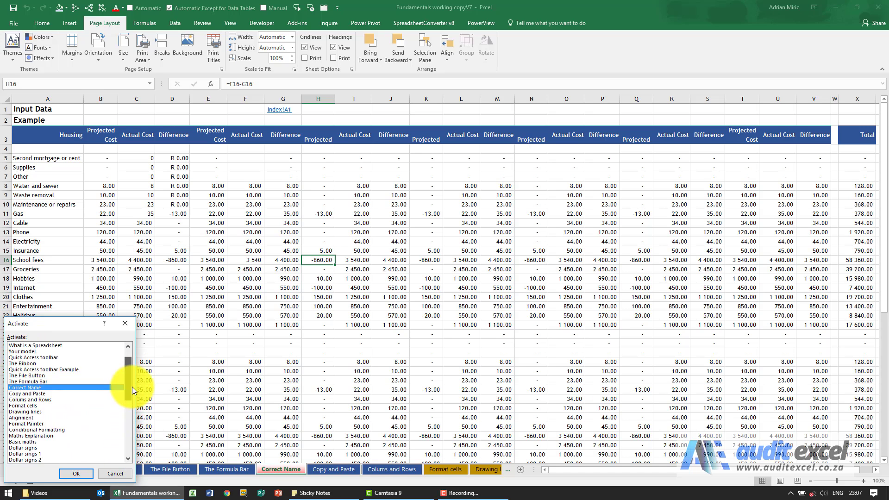
{"action": "scroll", "scroll_direction": "up", "scroll_amount": 3}
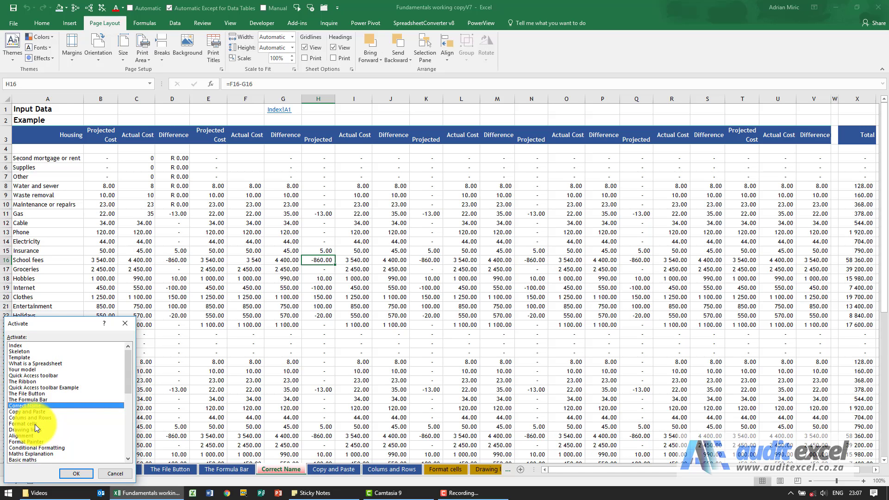
{"action": "mouse_move", "coordinate": [50, 422]}
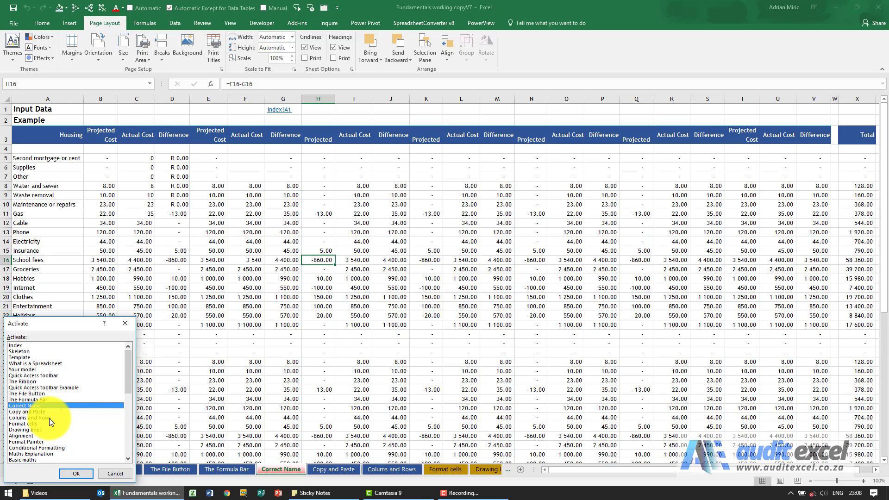
{"action": "left_click", "coordinate": [30, 418]}
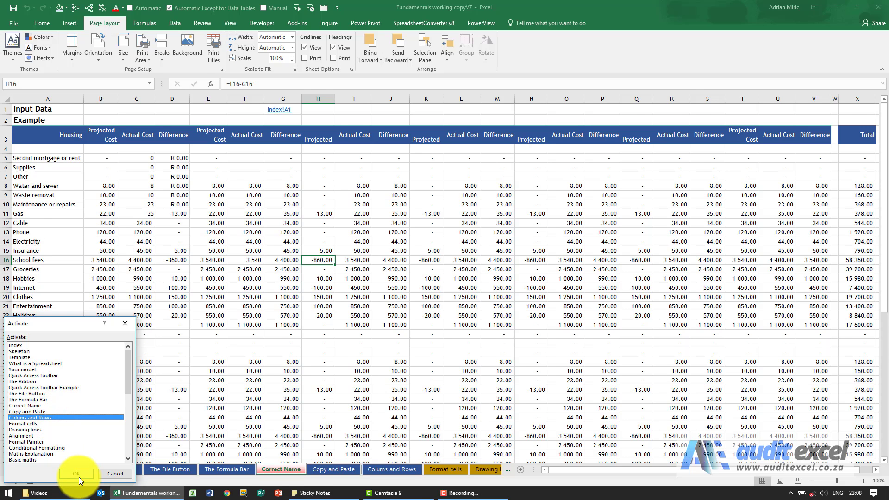